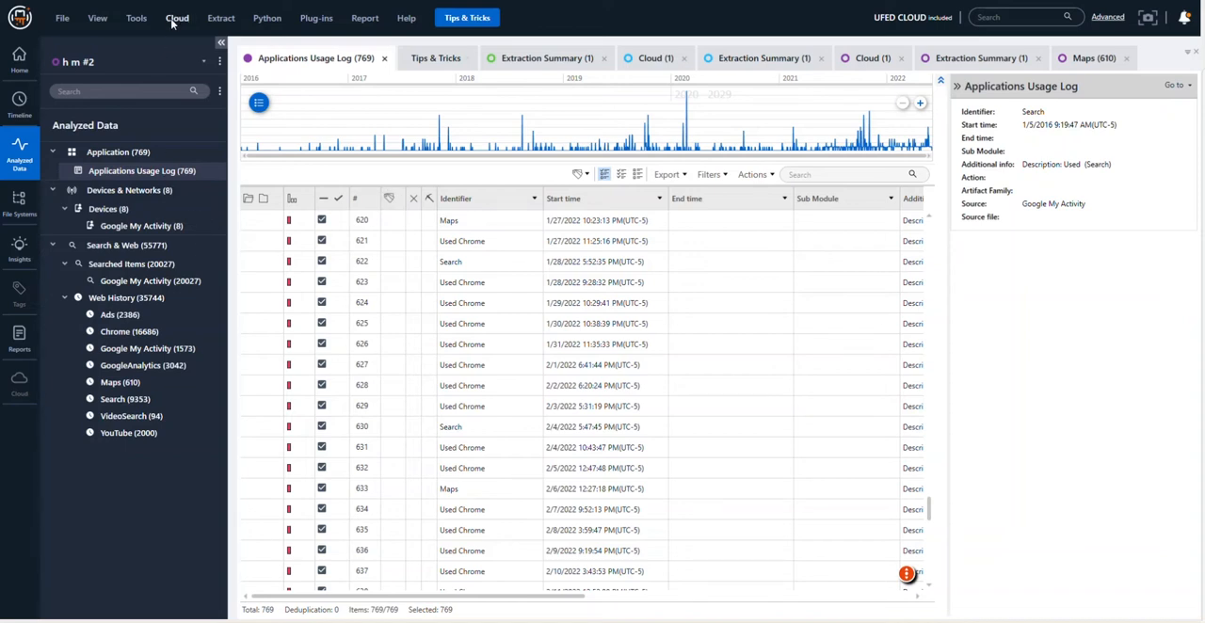
- Launch UFED Cloud extractor from the Cloud menu
{"action": "left_click", "coordinate": [177, 17]}
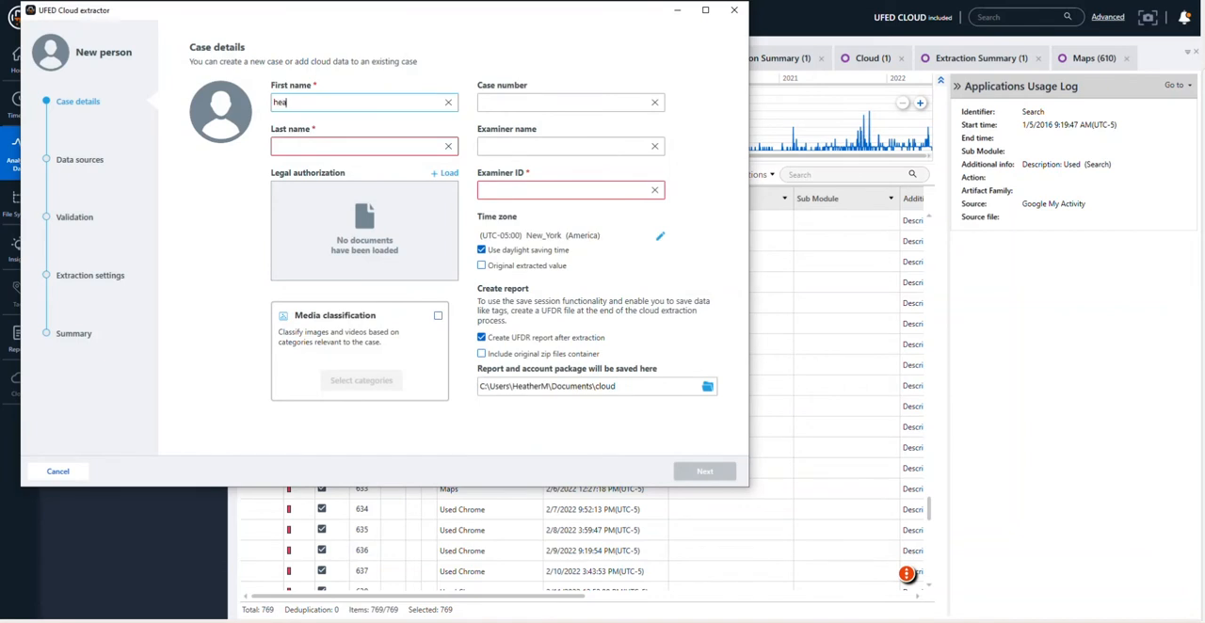
- Enter 'mahalik' as the name and 'hnm' as examiner ID, then continue to data sources
{"action": "type", "text": "mahalik"}
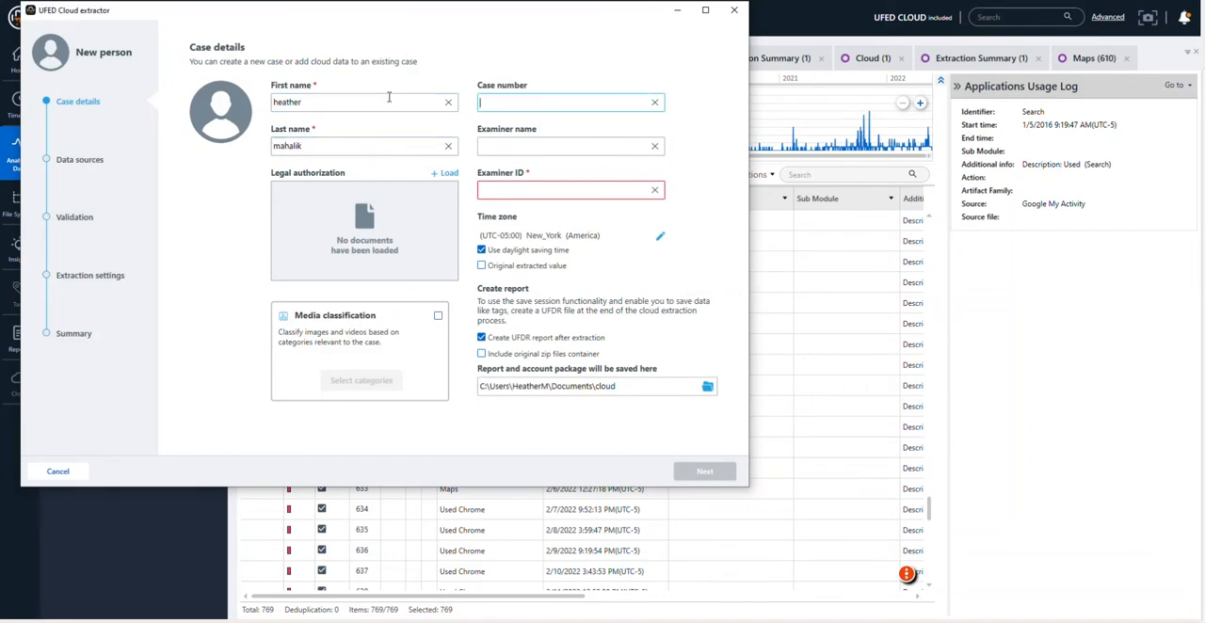
{"action": "type", "text": "hnm"}
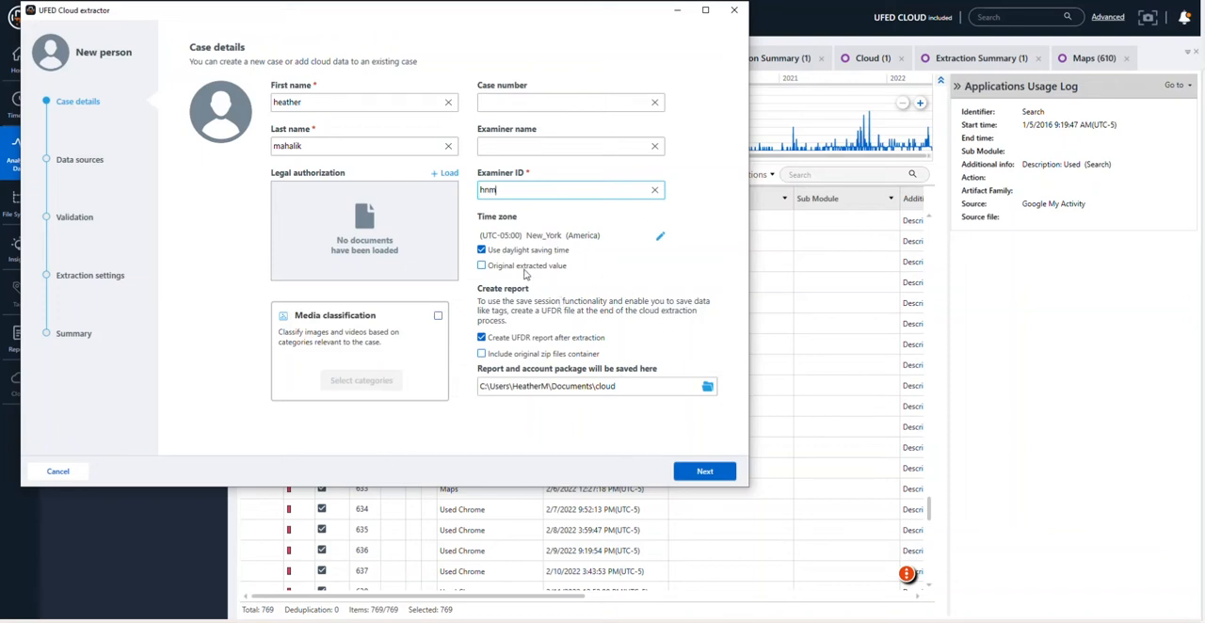
{"action": "left_click", "coordinate": [704, 471]}
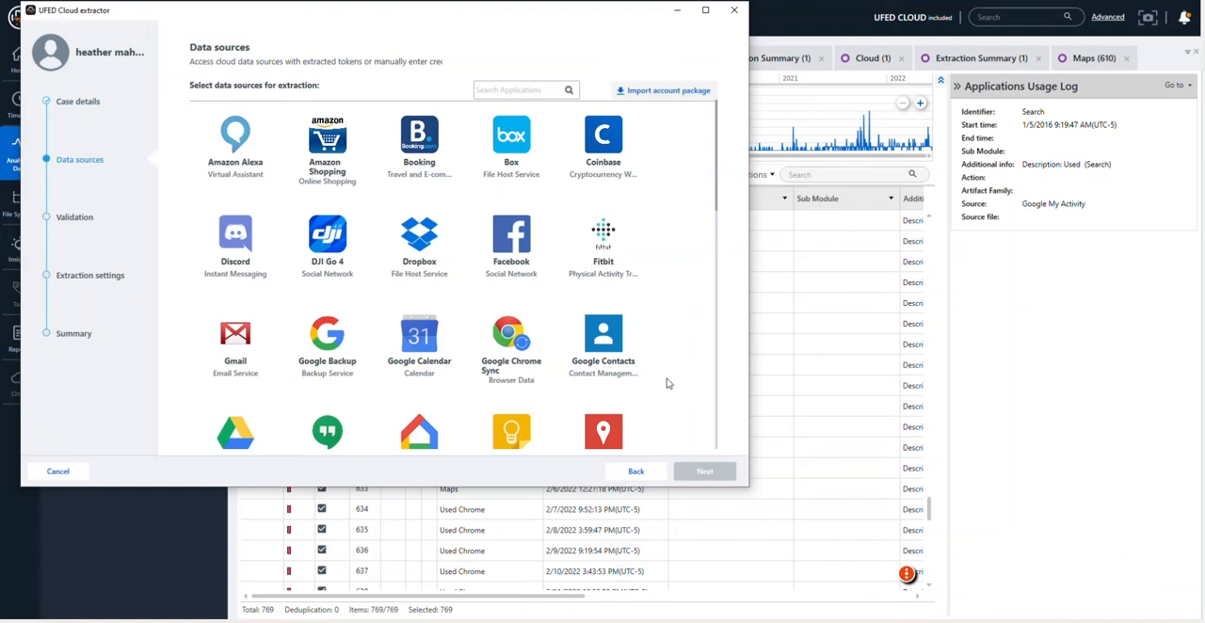
- Filter the data source list by searching for 'Google'
{"action": "left_click", "coordinate": [522, 90]}
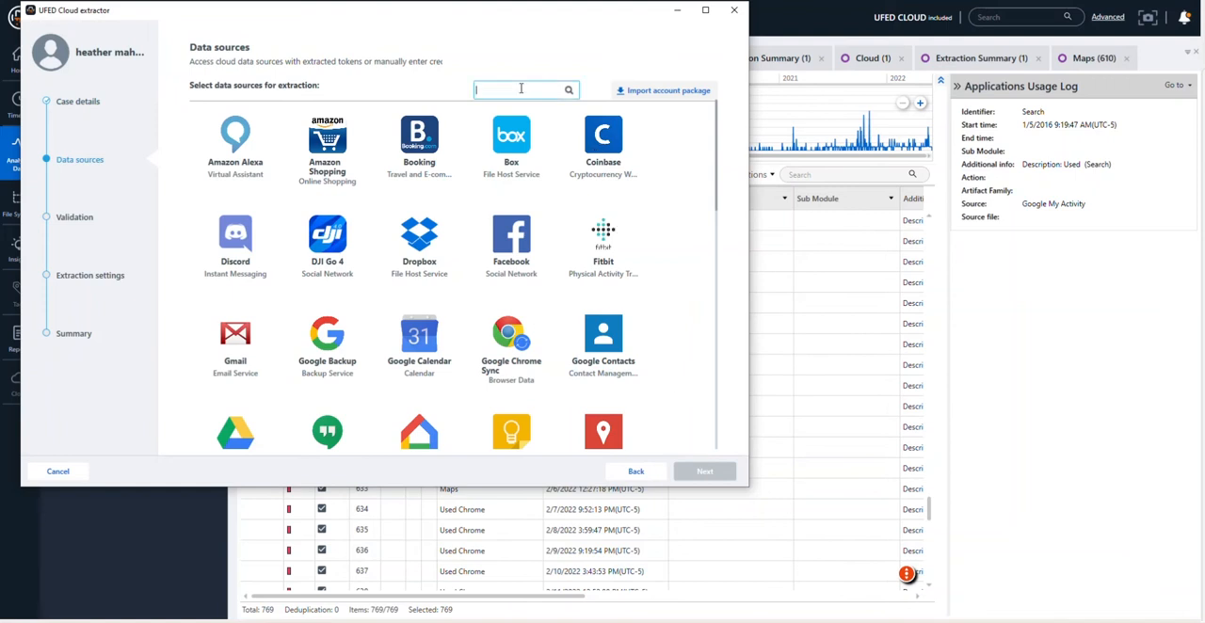
{"action": "type", "text": "Google"}
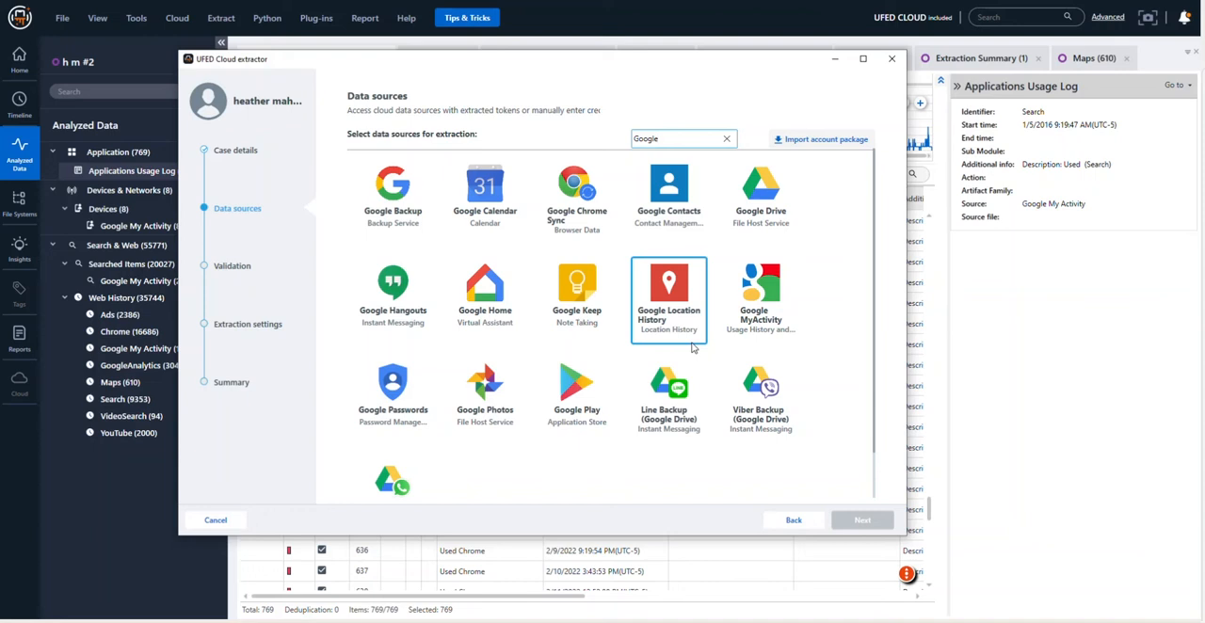
{"action": "mouse_move", "coordinate": [668, 325]}
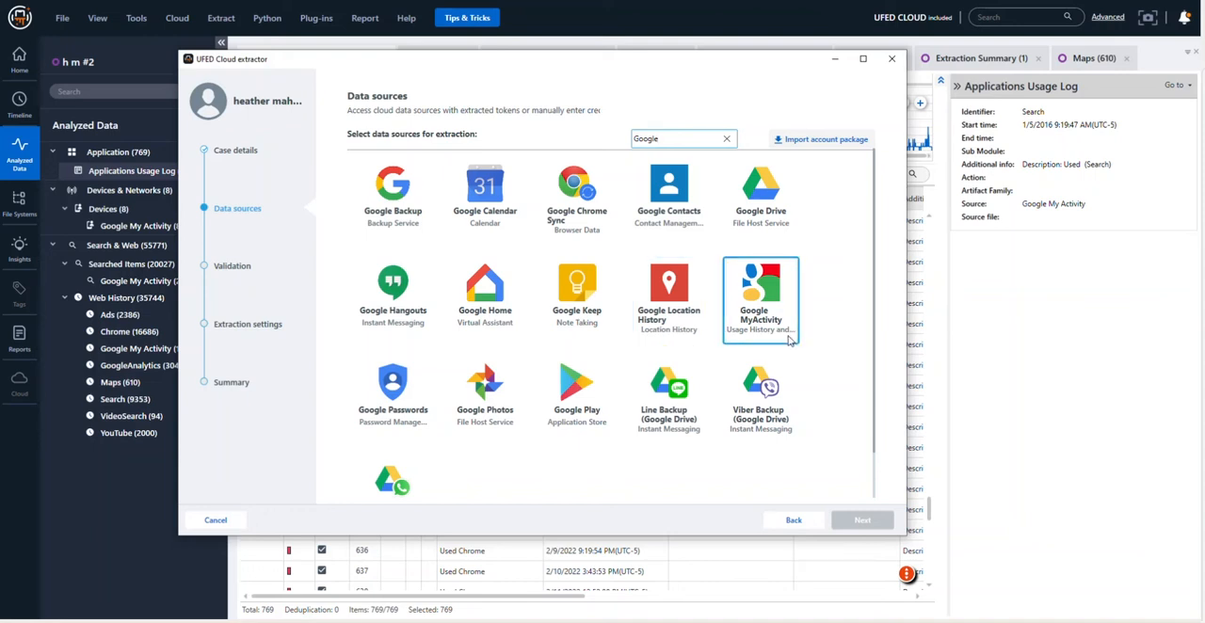
{"action": "left_click", "coordinate": [759, 297]}
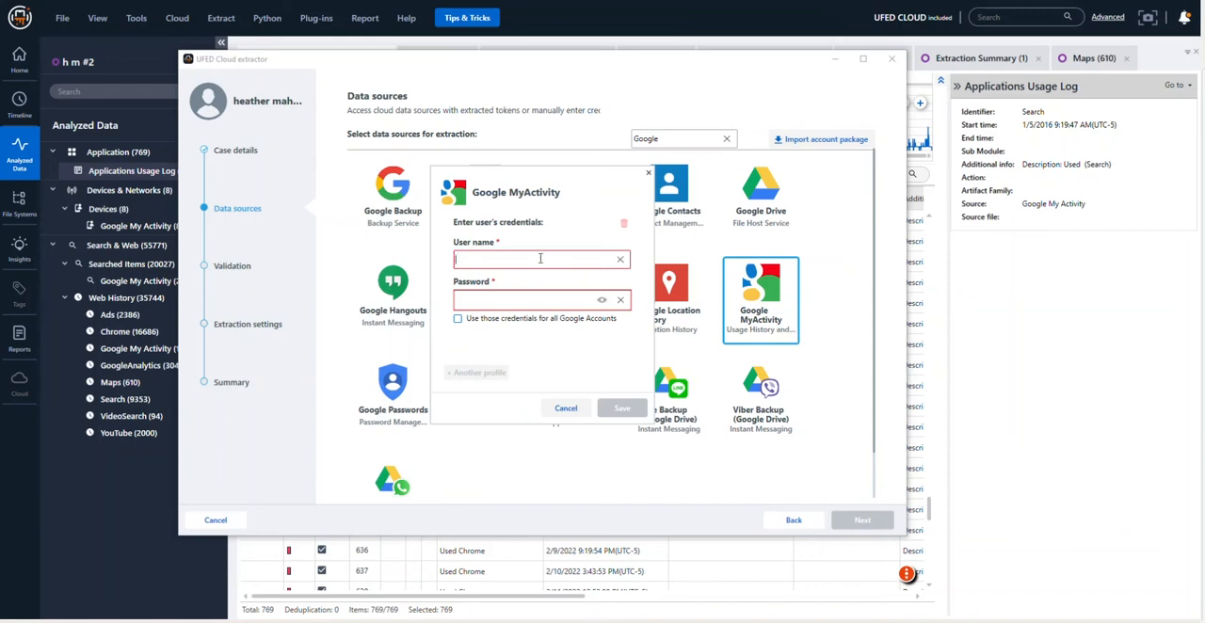
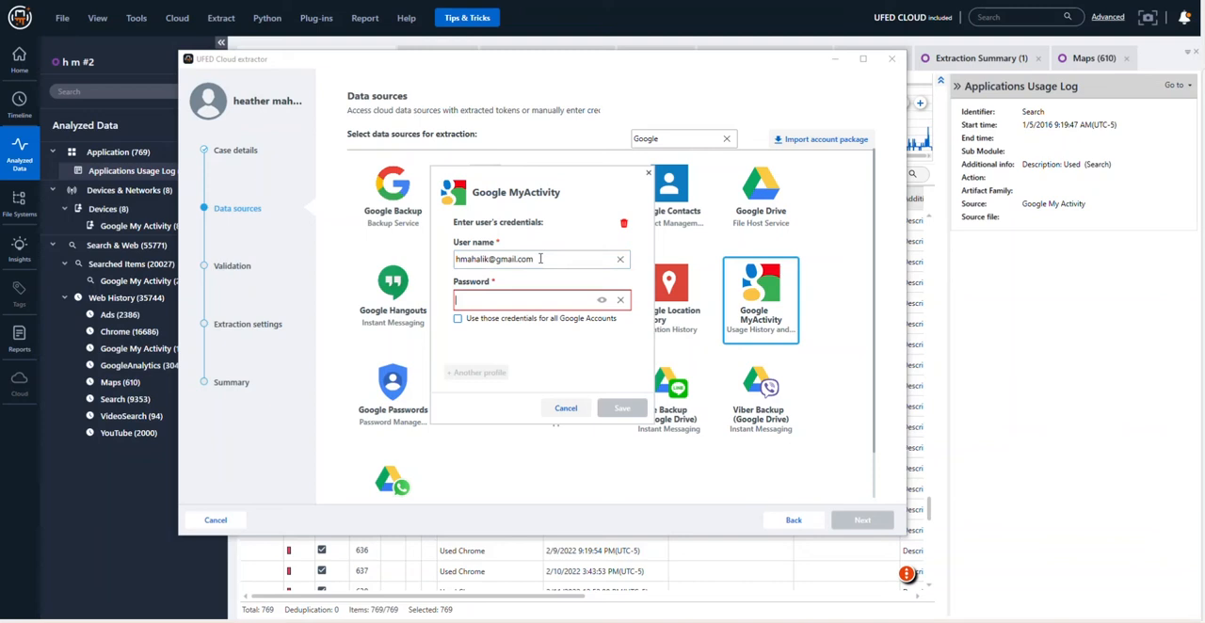
{"action": "type", "text": "••"}
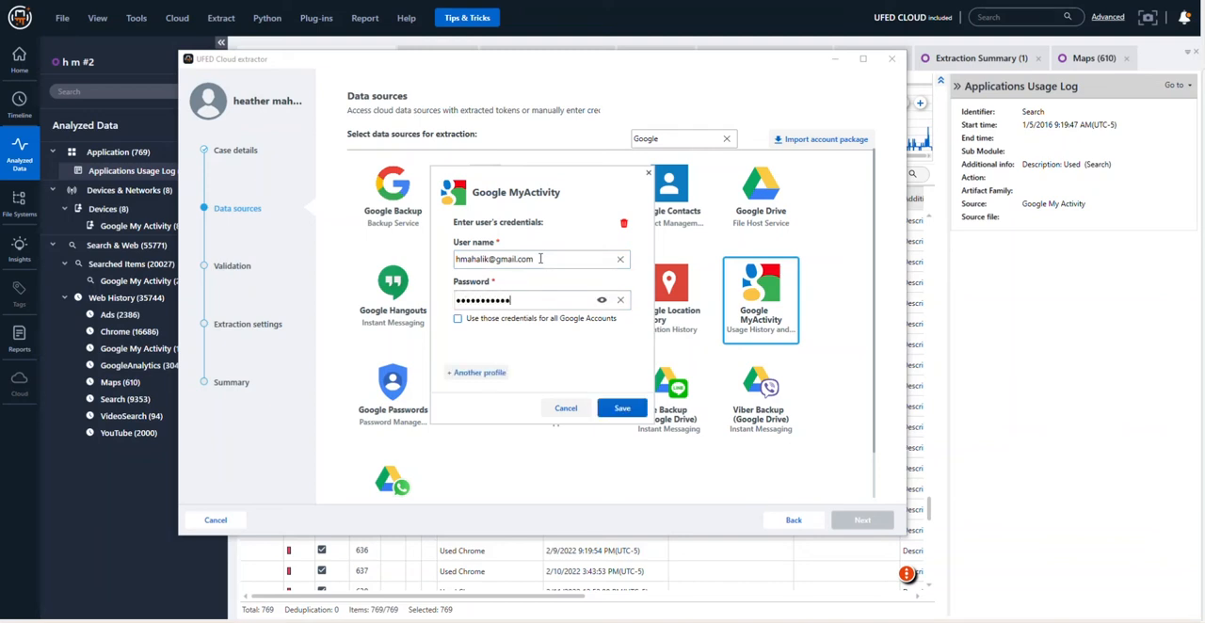
{"action": "left_click", "coordinate": [622, 408]}
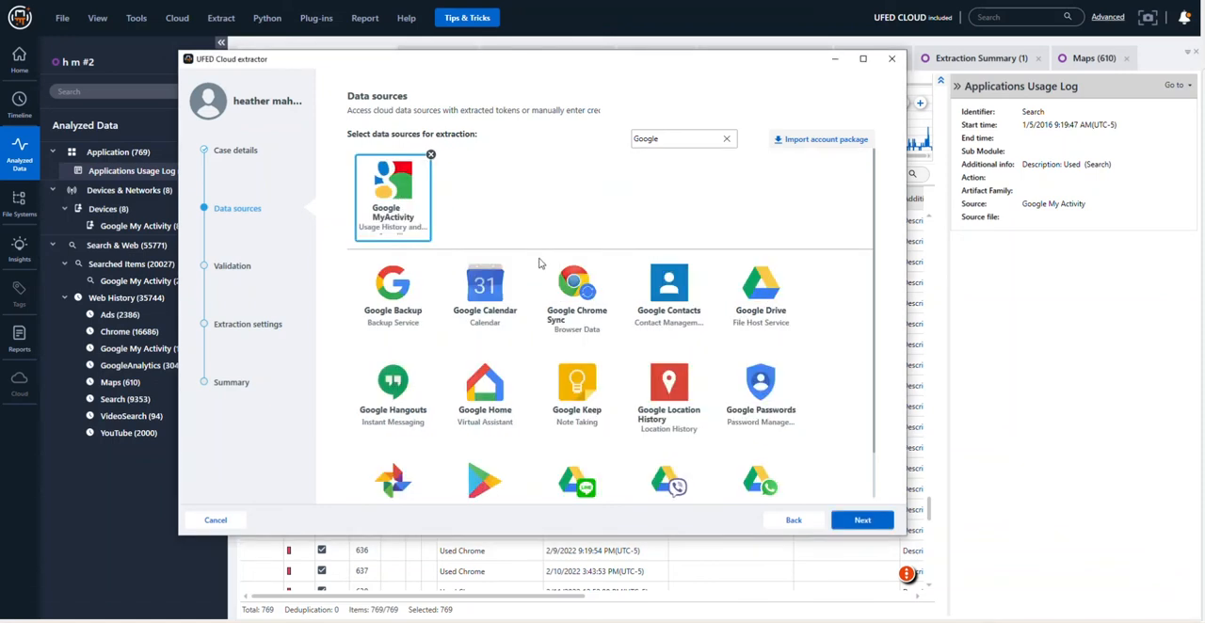
- Advance to the validation step to check the Google MyActivity credentials
{"action": "left_click", "coordinate": [860, 519]}
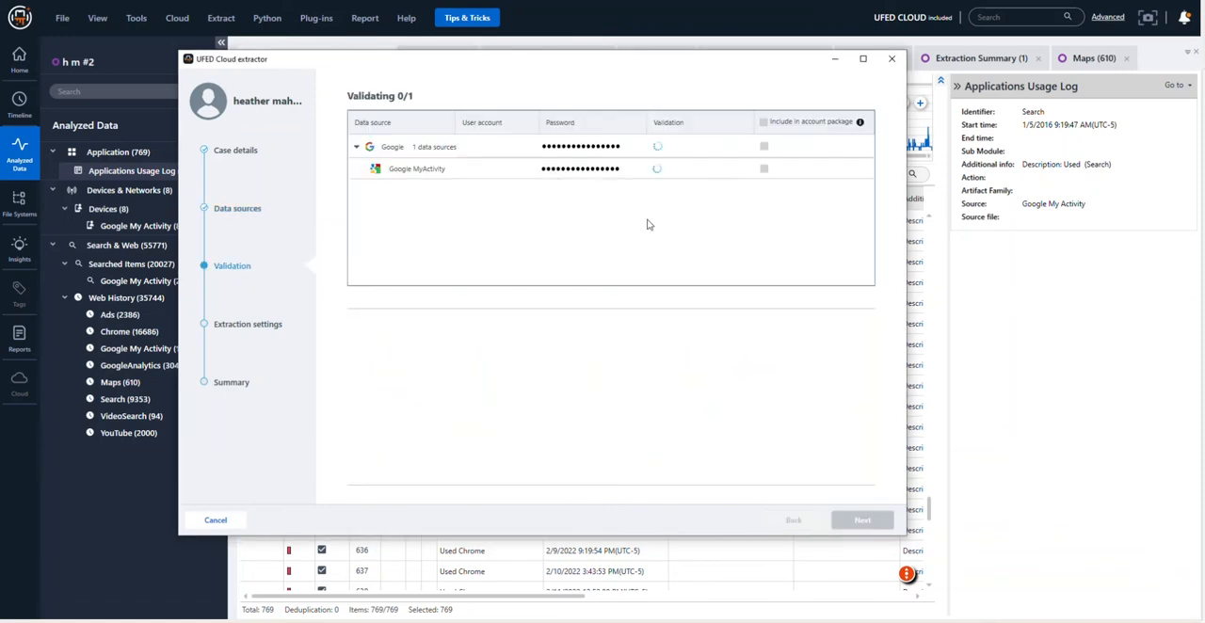
{"action": "mouse_move", "coordinate": [684, 218]}
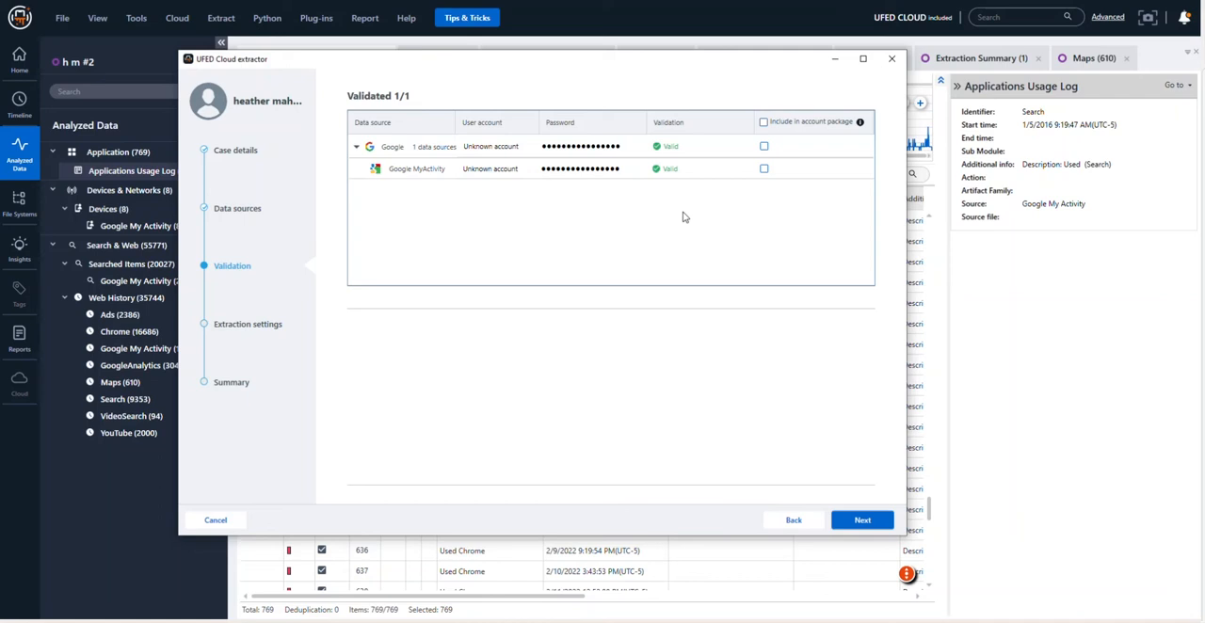
{"action": "mouse_move", "coordinate": [770, 198]}
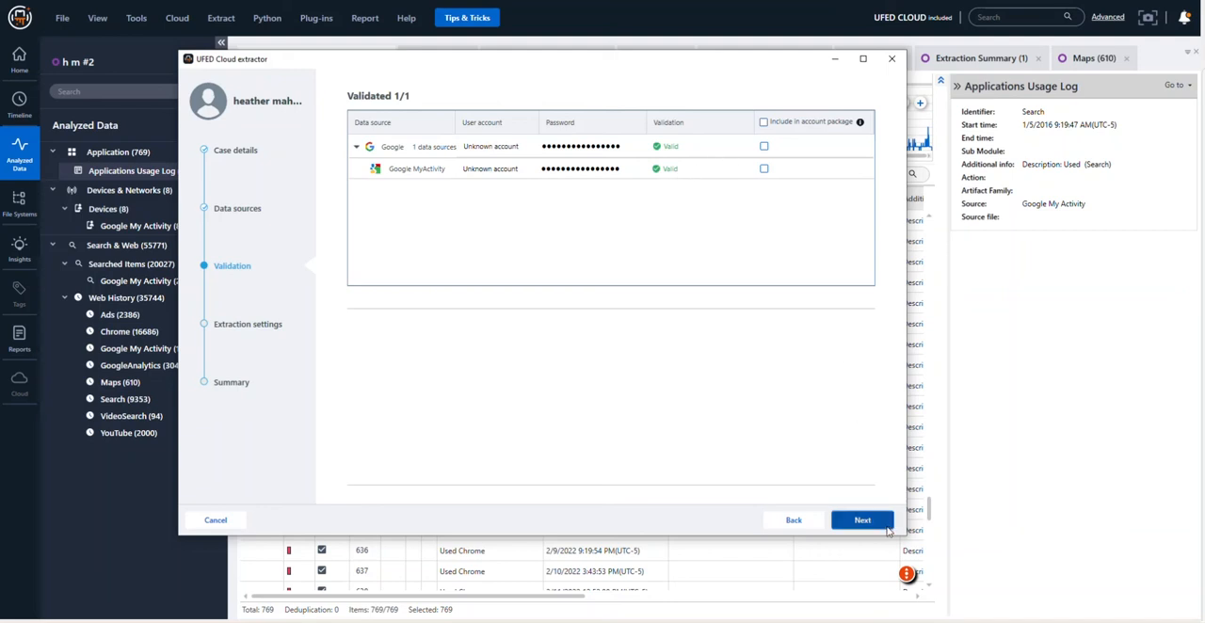
- Open Extraction settings and scroll the Select Application checklist to confirm all categories are checked
{"action": "left_click", "coordinate": [861, 519]}
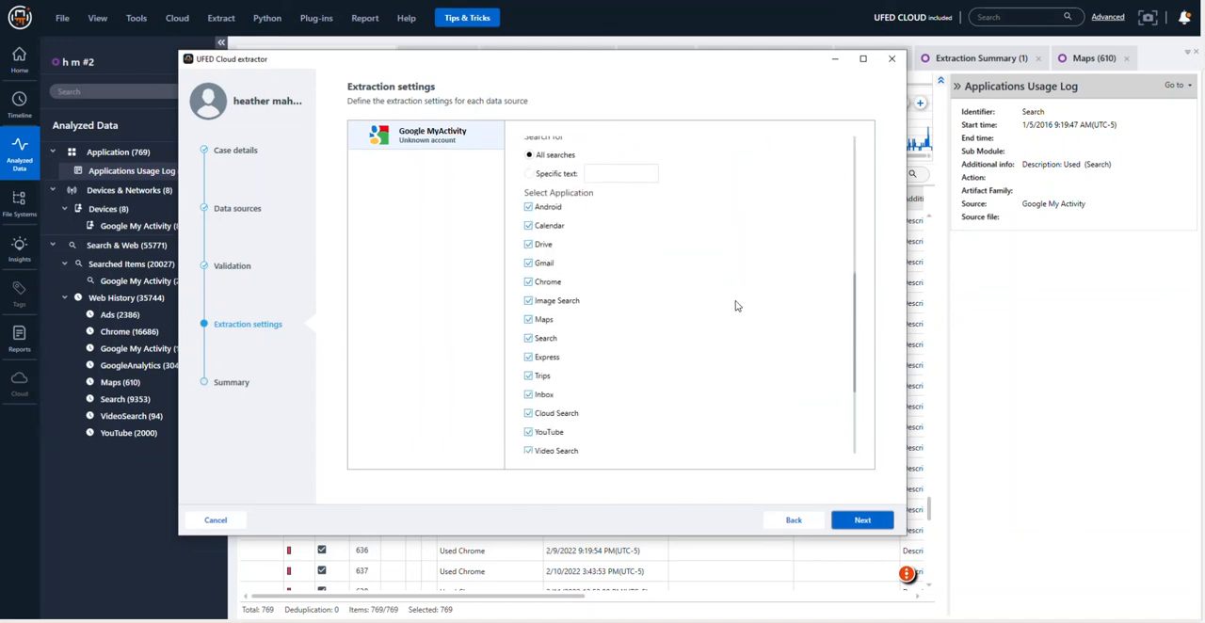
{"action": "scroll", "scroll_direction": "down", "scroll_amount": 3}
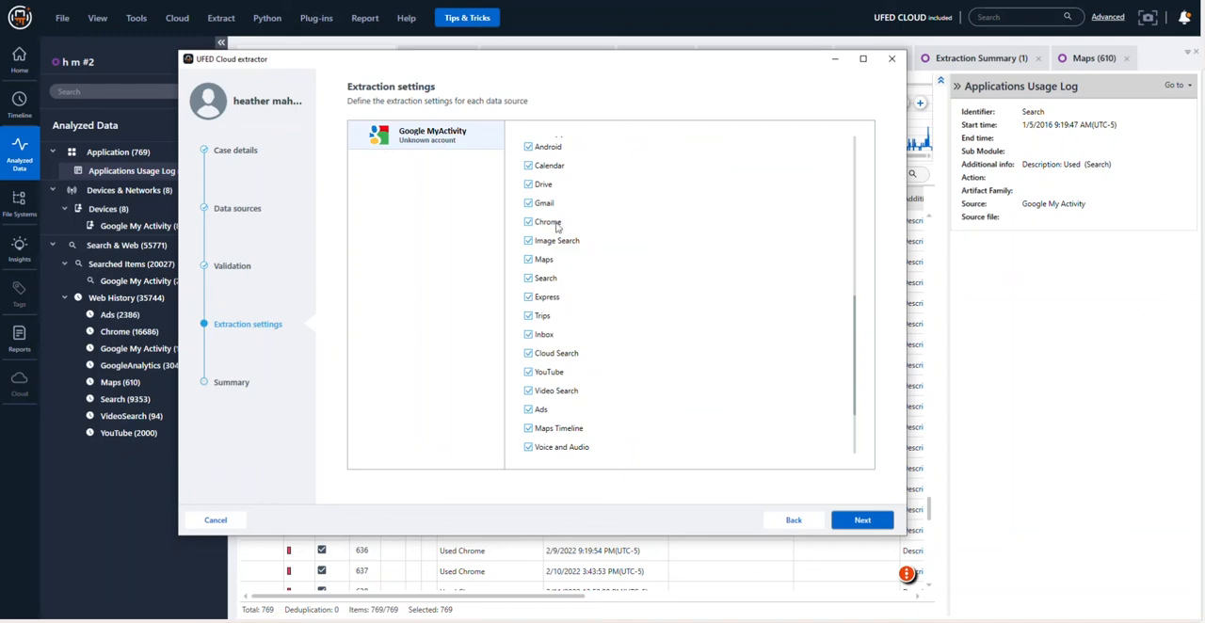
{"action": "mouse_move", "coordinate": [552, 267]}
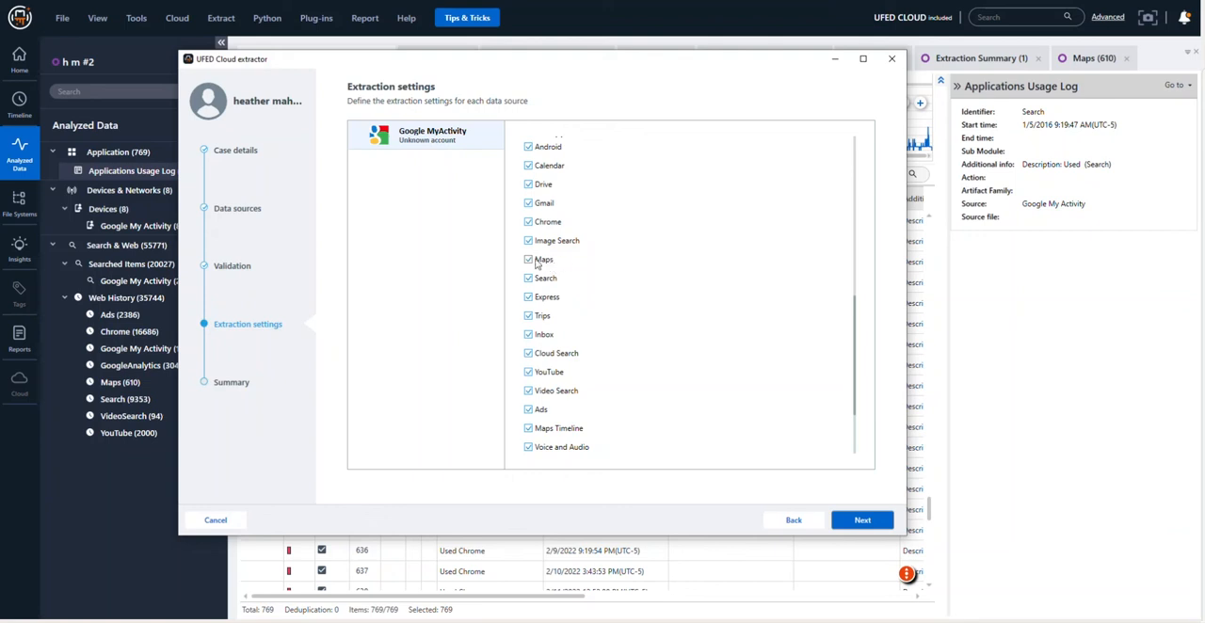
{"action": "mouse_move", "coordinate": [558, 289]}
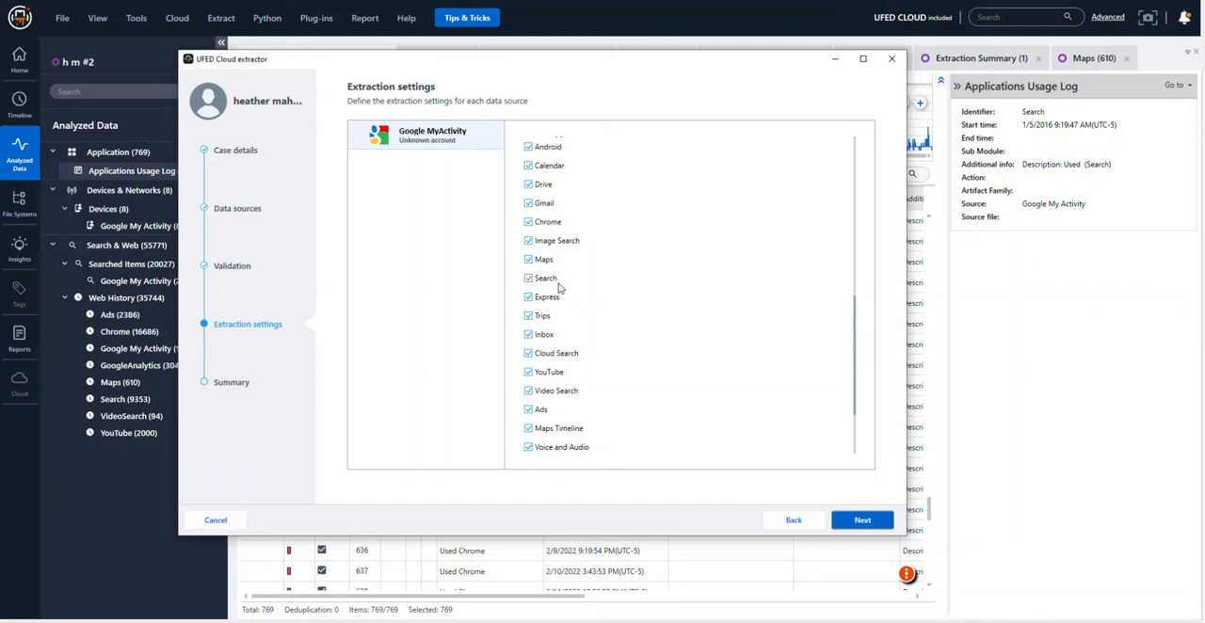
{"action": "mouse_move", "coordinate": [574, 292]}
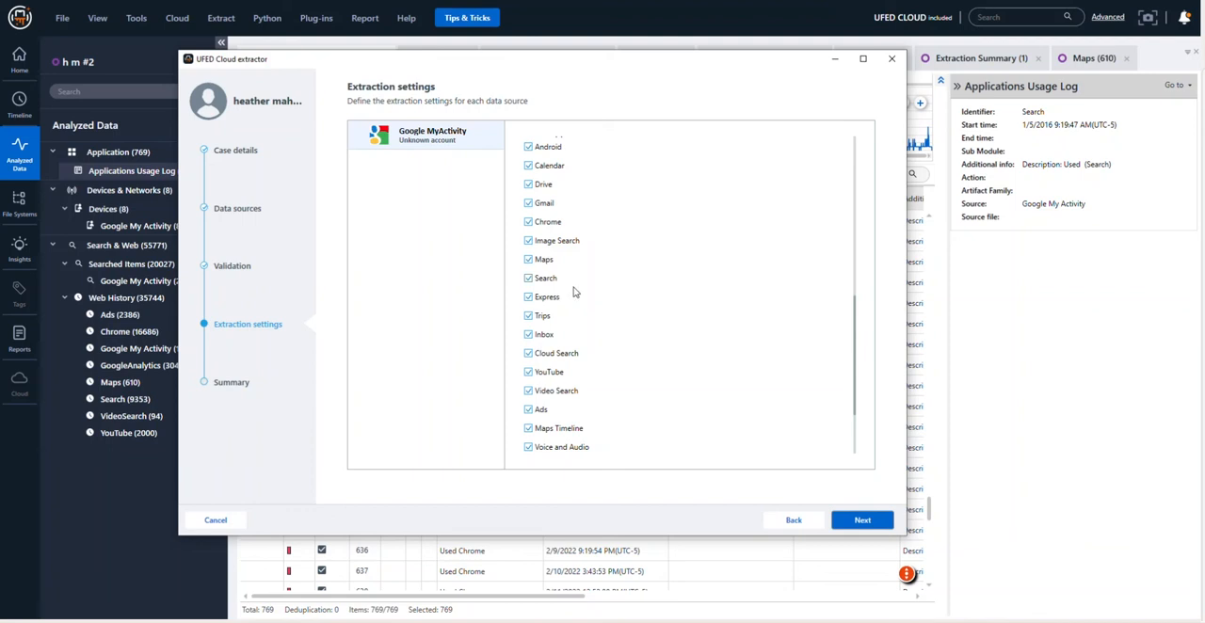
{"action": "mouse_move", "coordinate": [727, 390]}
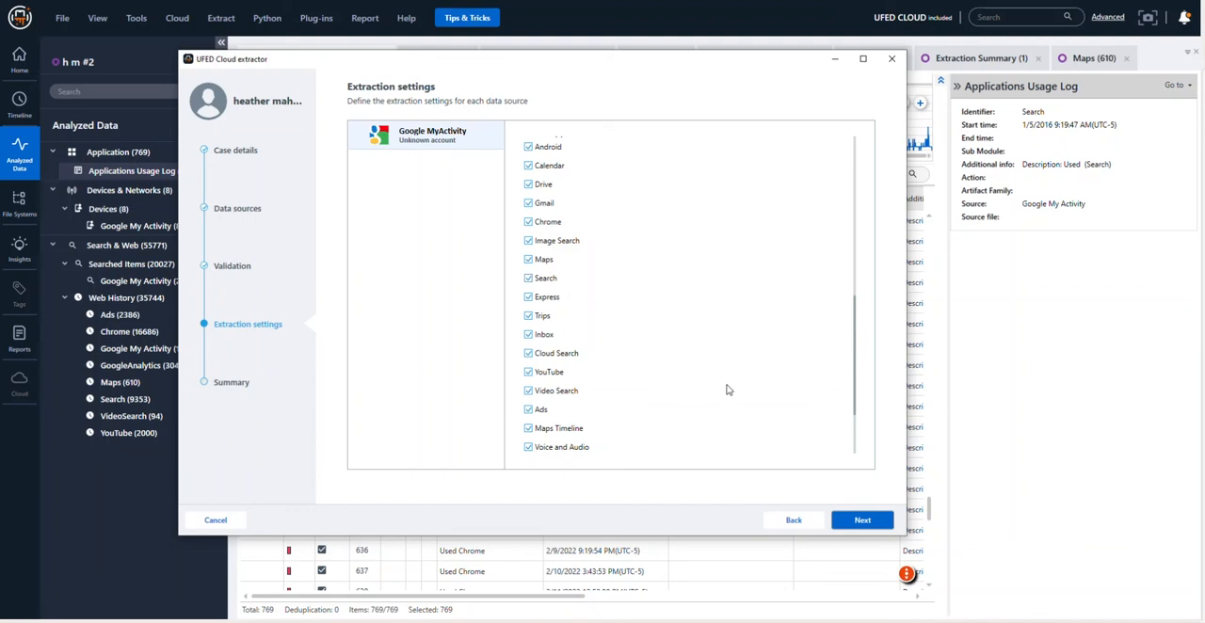